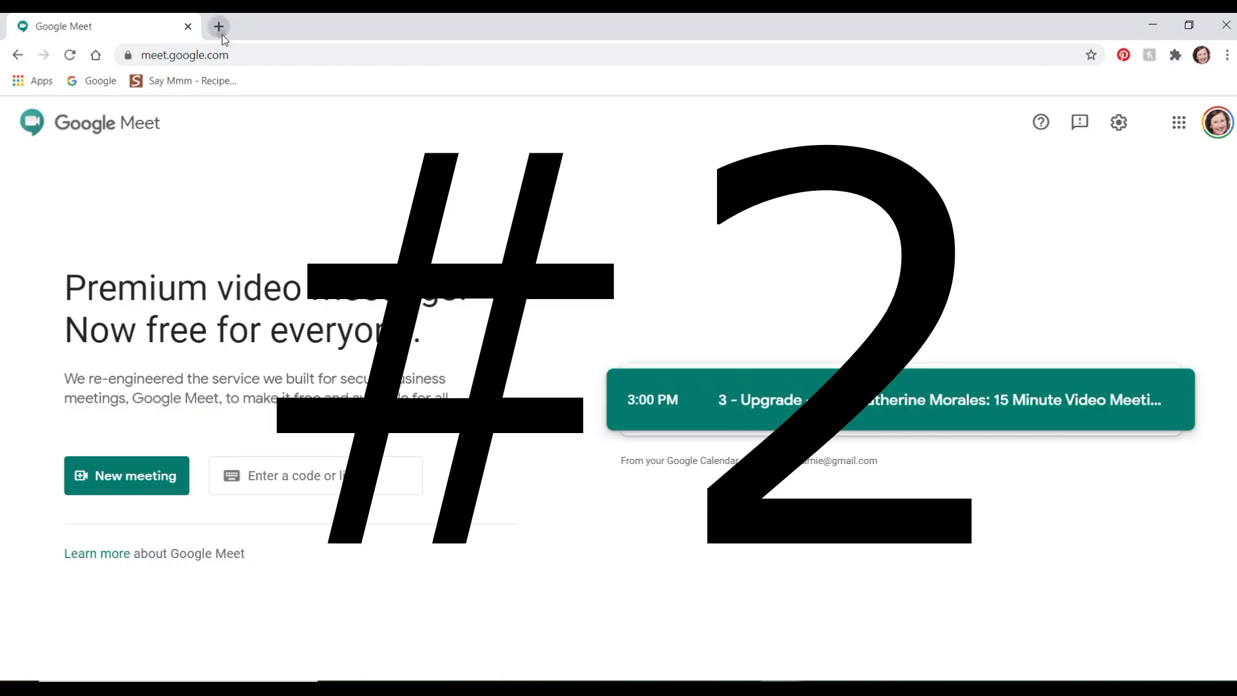
Launch Google Meet and then Google Calendar from the Google apps grid in new browser tabs
left_click(219, 25)
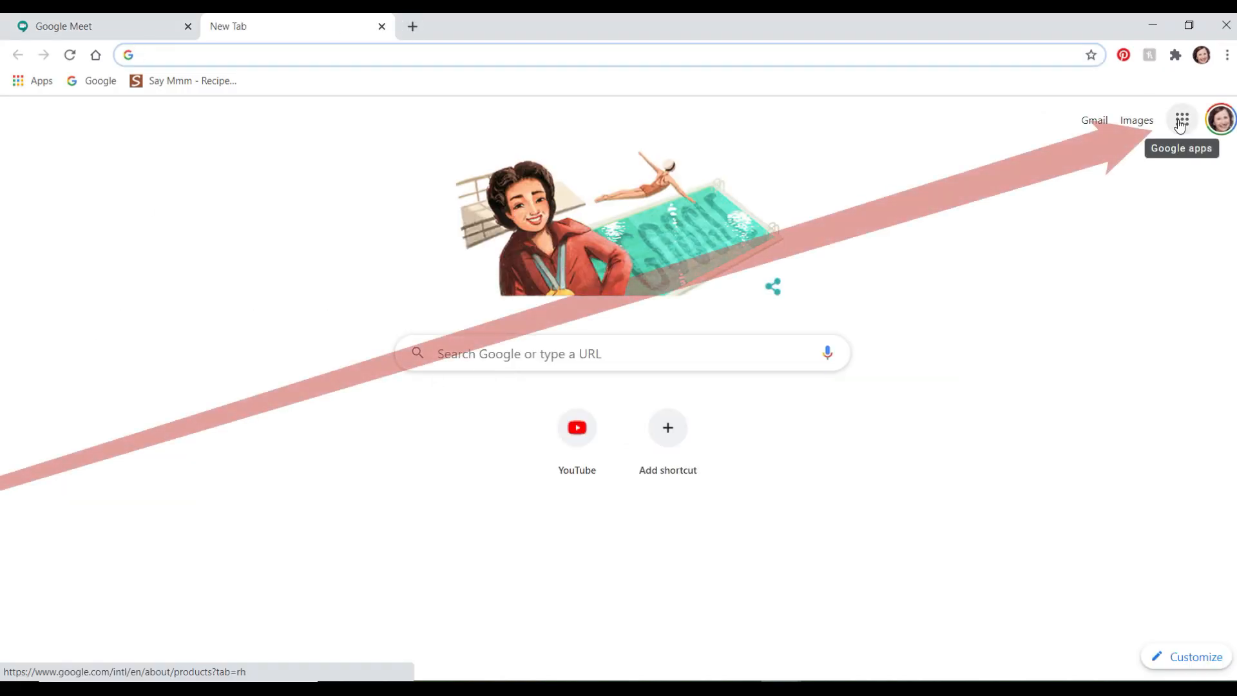
left_click(1182, 120)
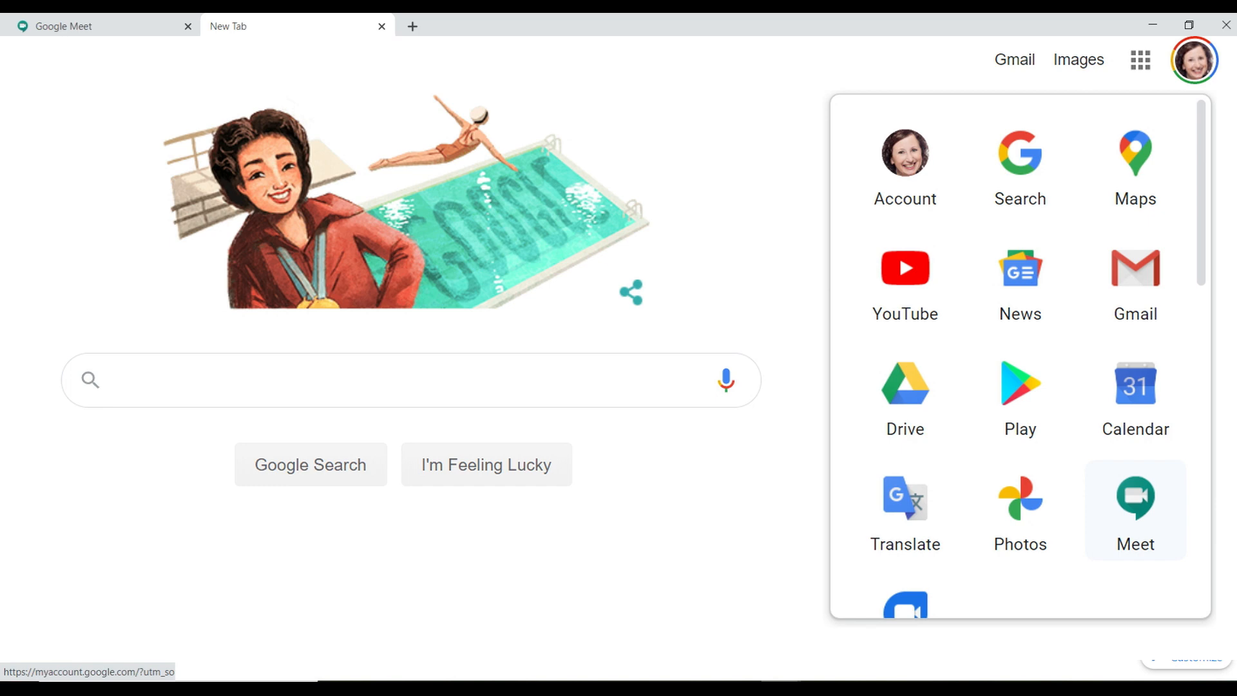
left_click(1134, 509)
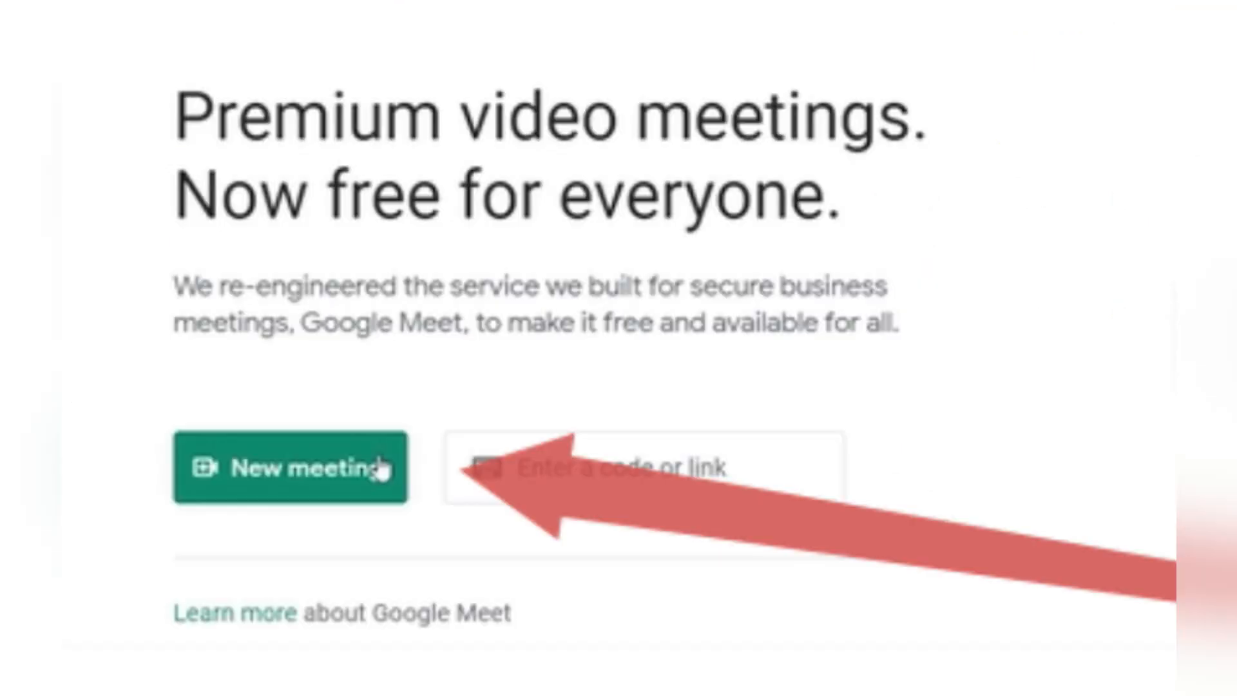
left_click(1182, 120)
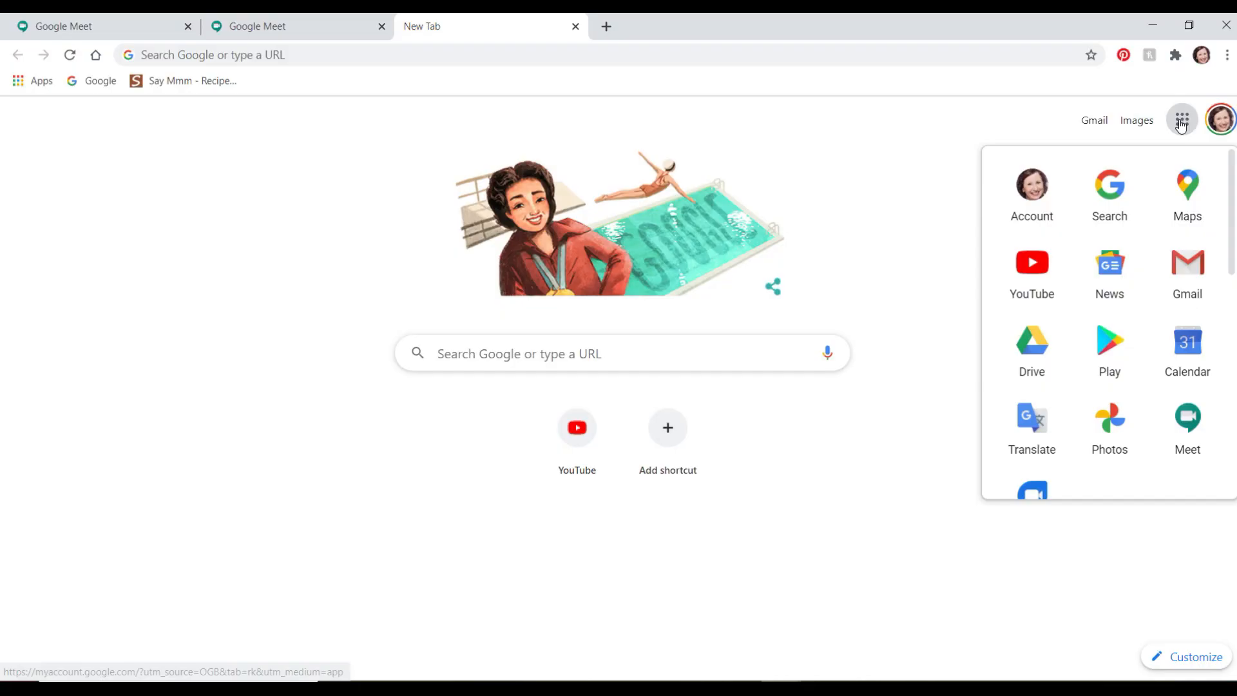
left_click(1187, 347)
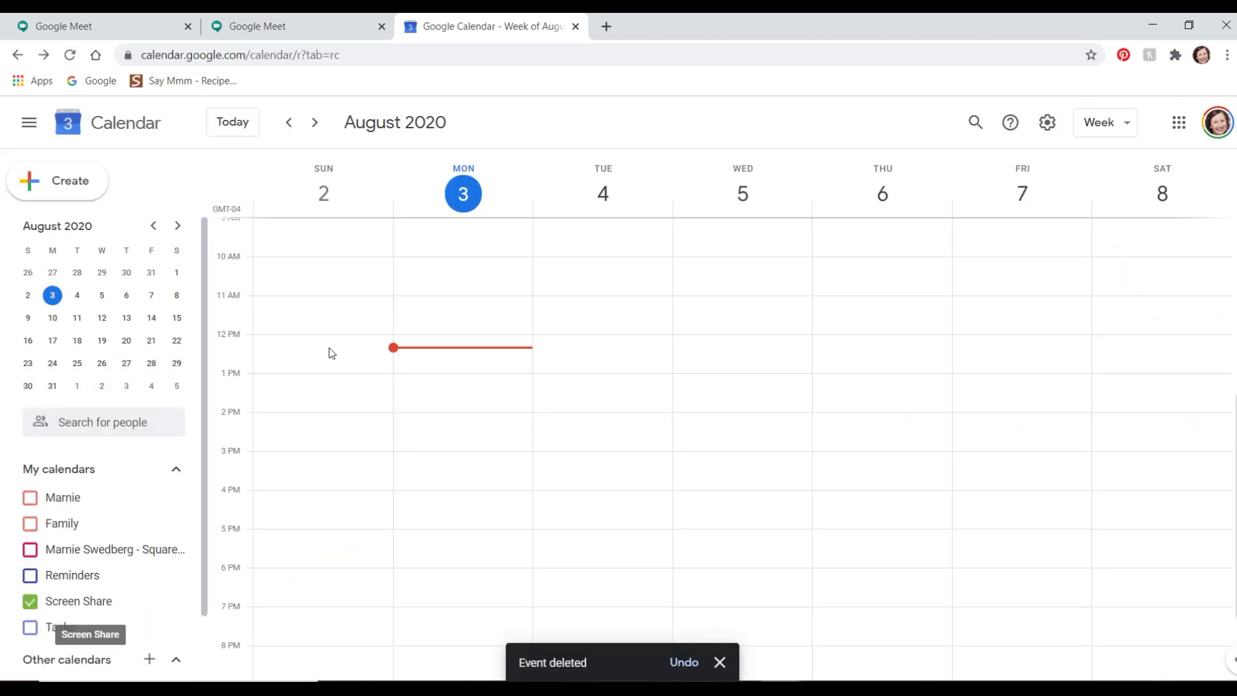
mouse_move(402, 383)
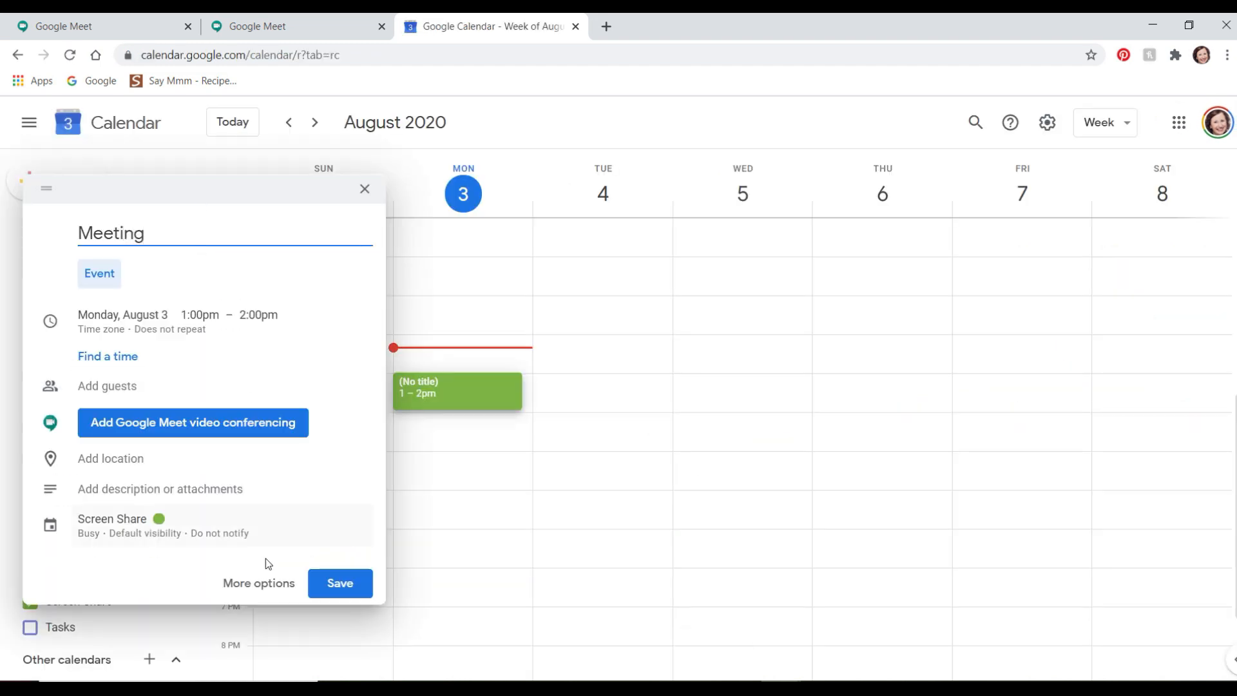
mouse_move(174, 539)
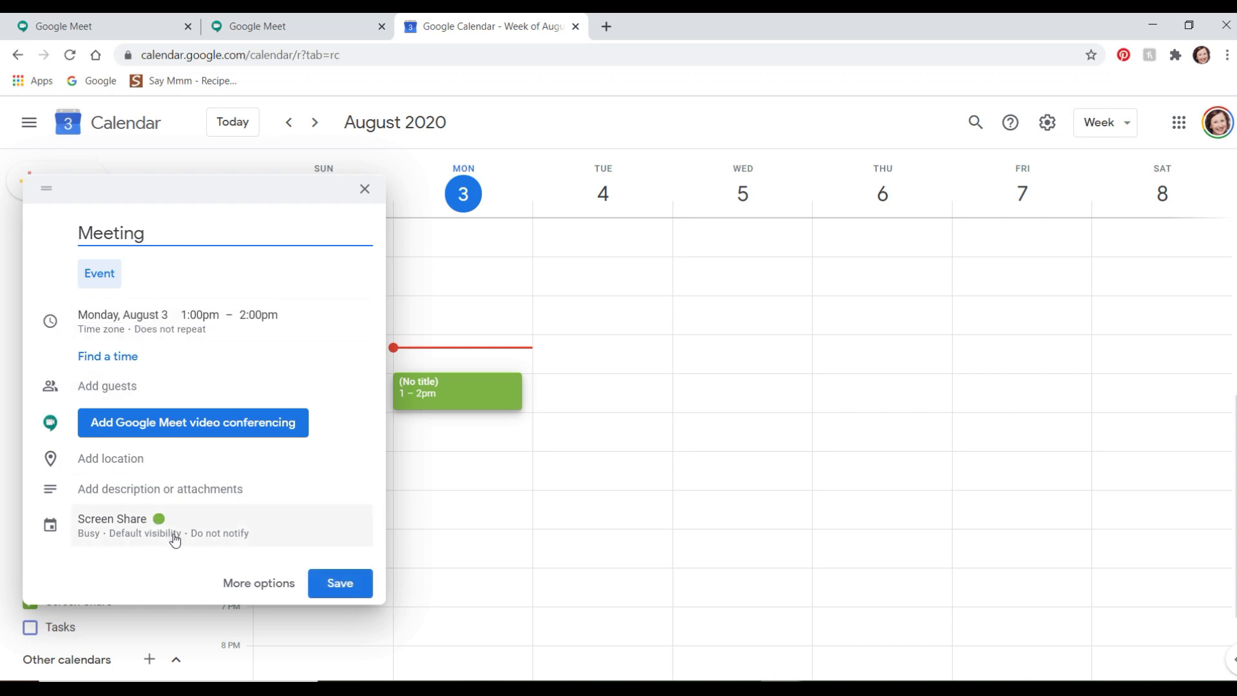
mouse_move(257, 582)
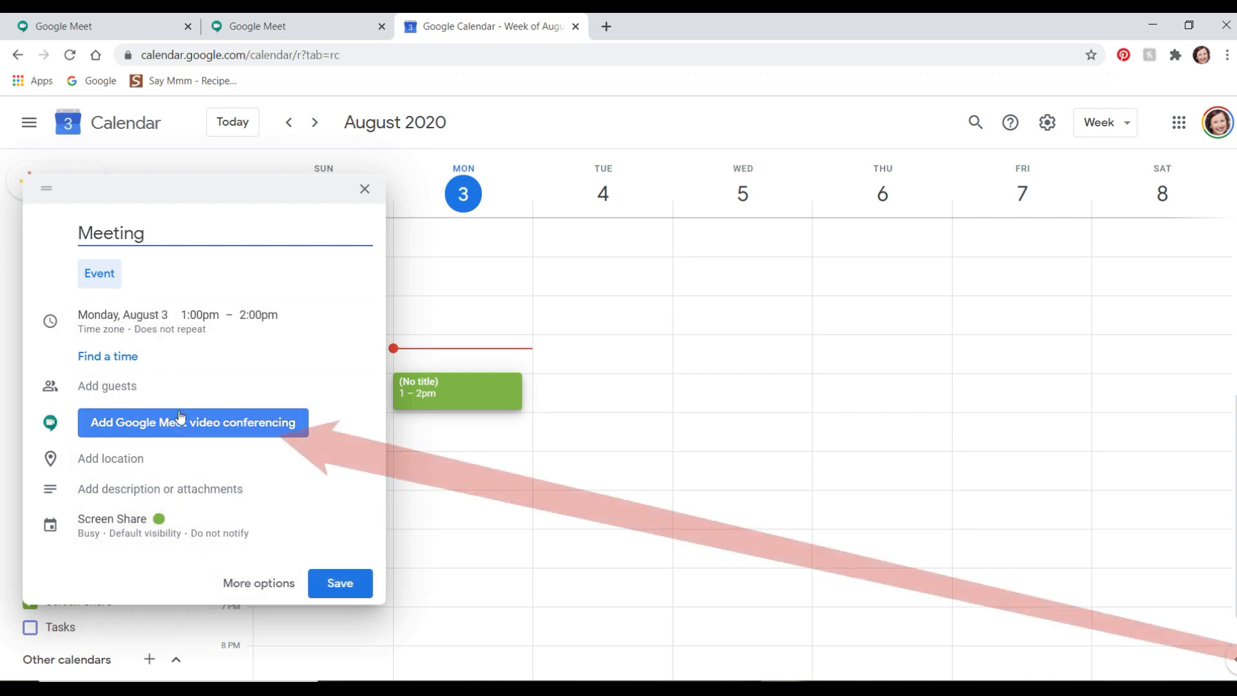
left_click(192, 423)
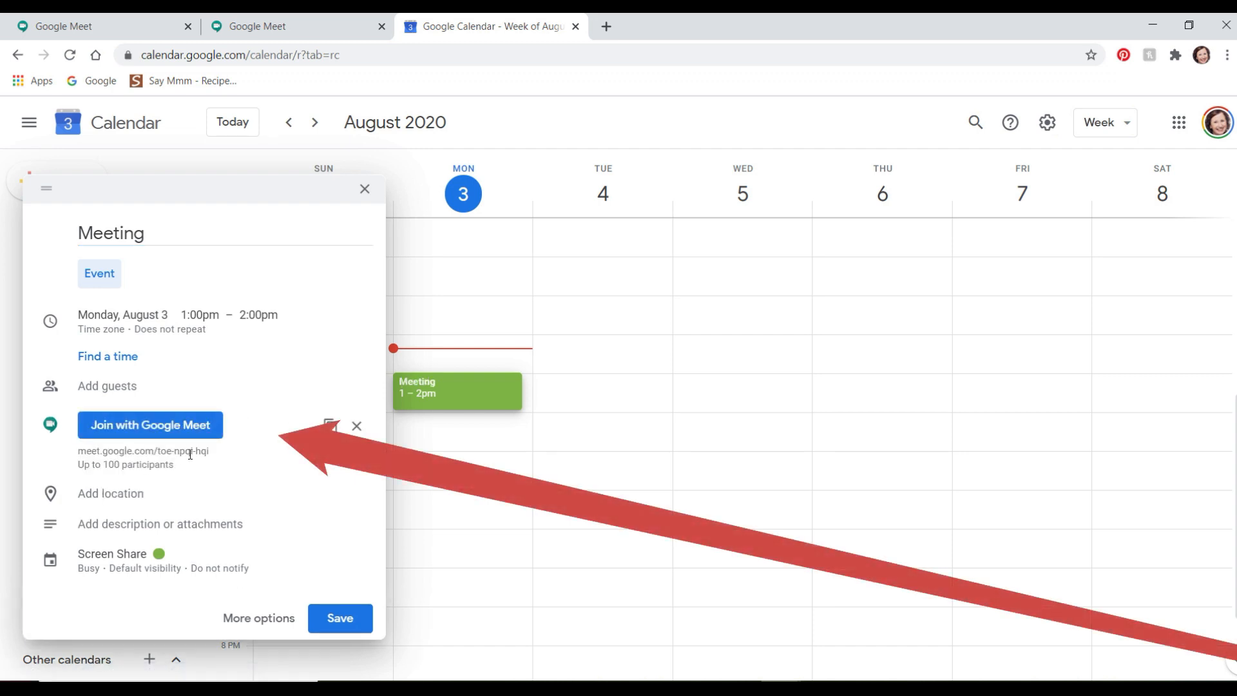
double_click(141, 451)
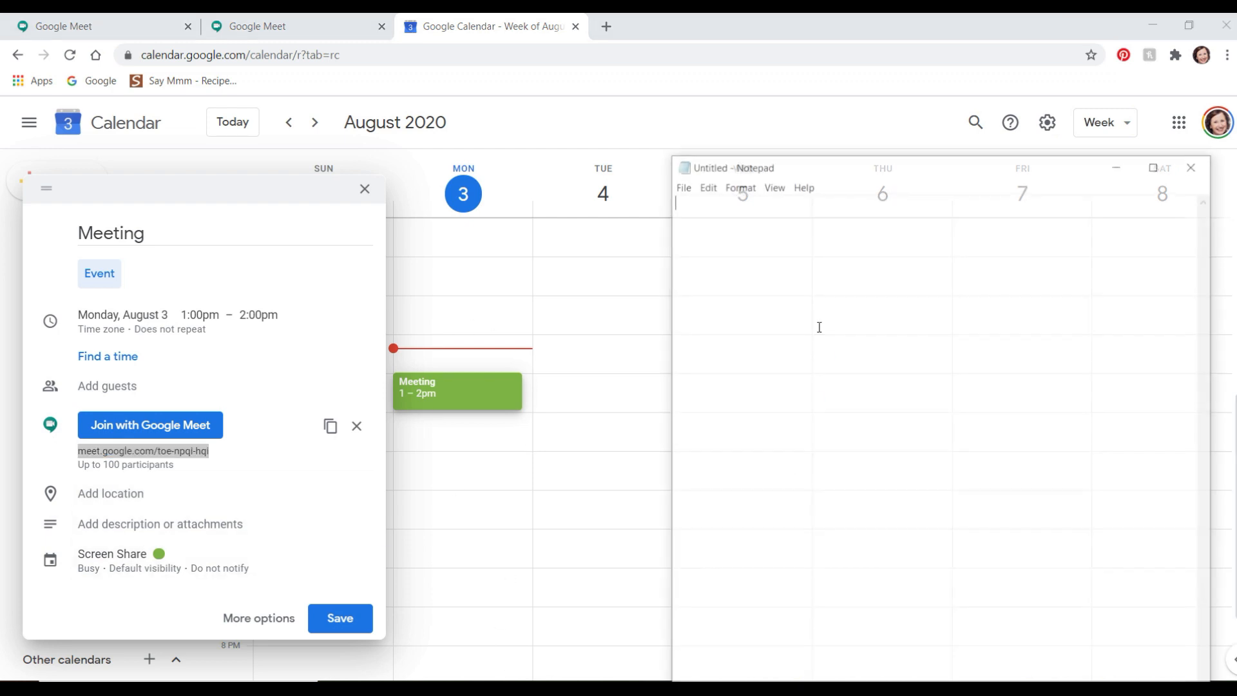
type("meet.google.com/toe-npqi-hqi")
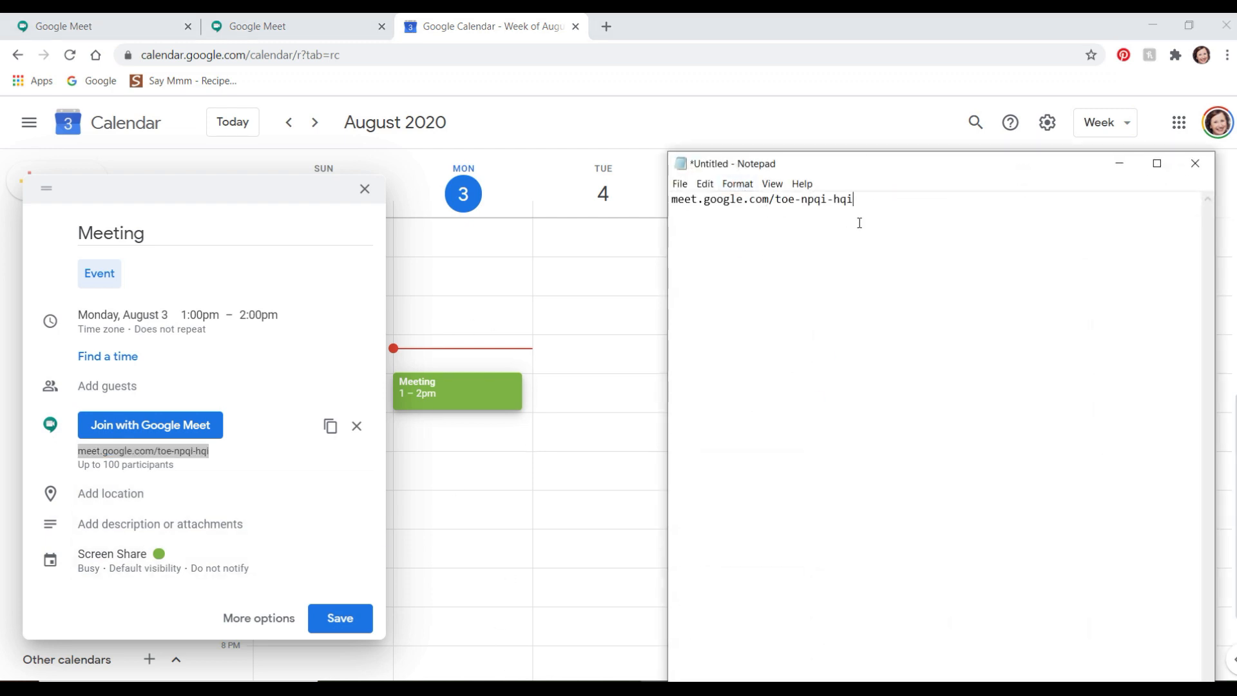